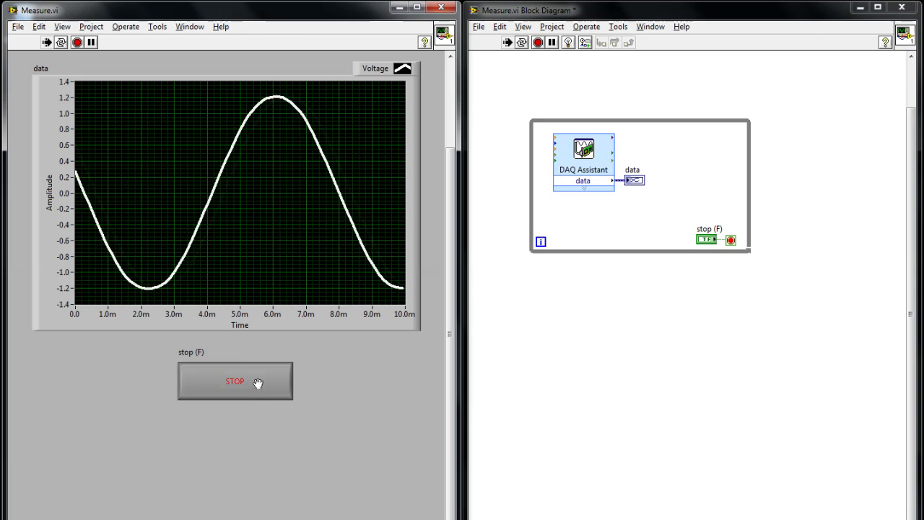
- Stop the running Measure VI and bring up the Functions palette on the block diagram
{"action": "left_click", "coordinate": [234, 381]}
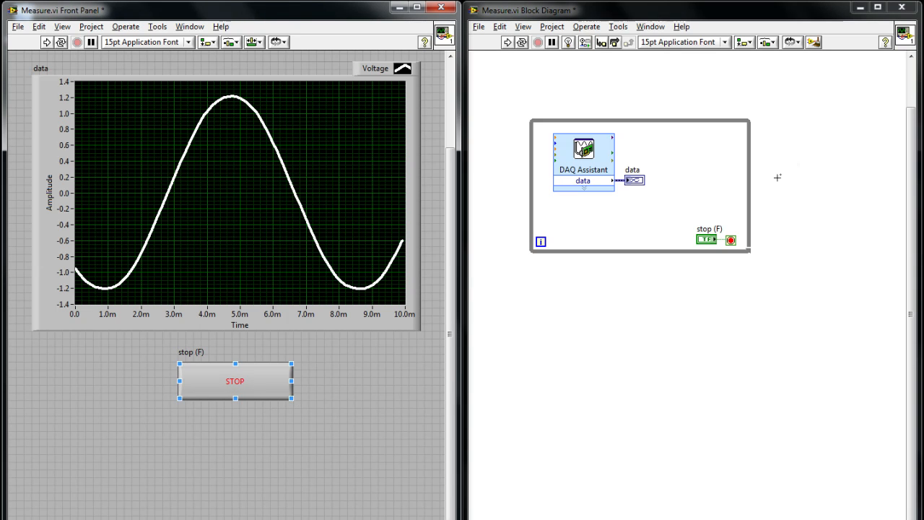
{"action": "left_click", "coordinate": [639, 184]}
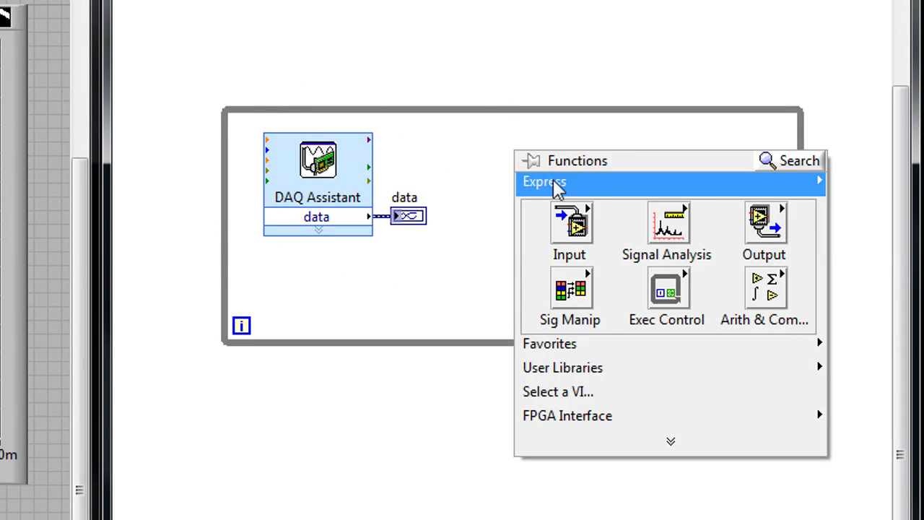
{"action": "mouse_move", "coordinate": [570, 222]}
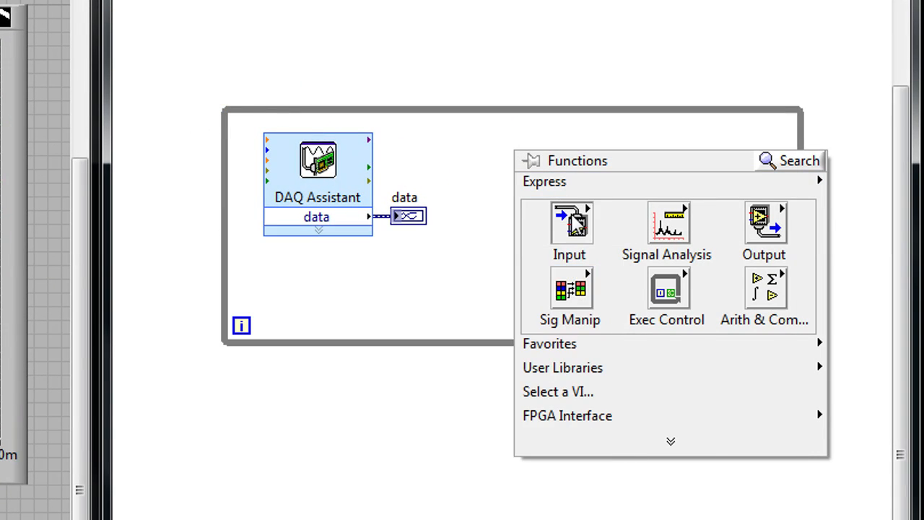
- Open the Express Output functions to find Write Meas File
{"action": "left_click", "coordinate": [763, 231]}
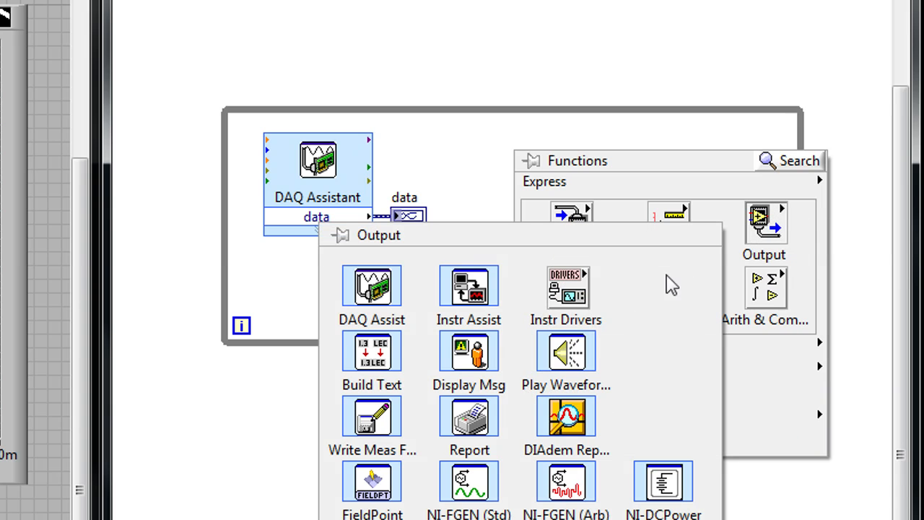
{"action": "mouse_move", "coordinate": [372, 417]}
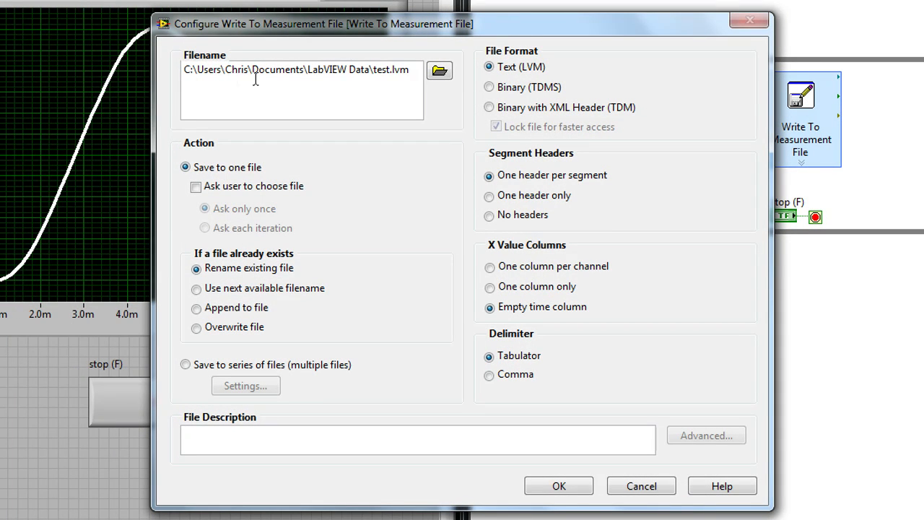
{"action": "mouse_move", "coordinate": [439, 81]}
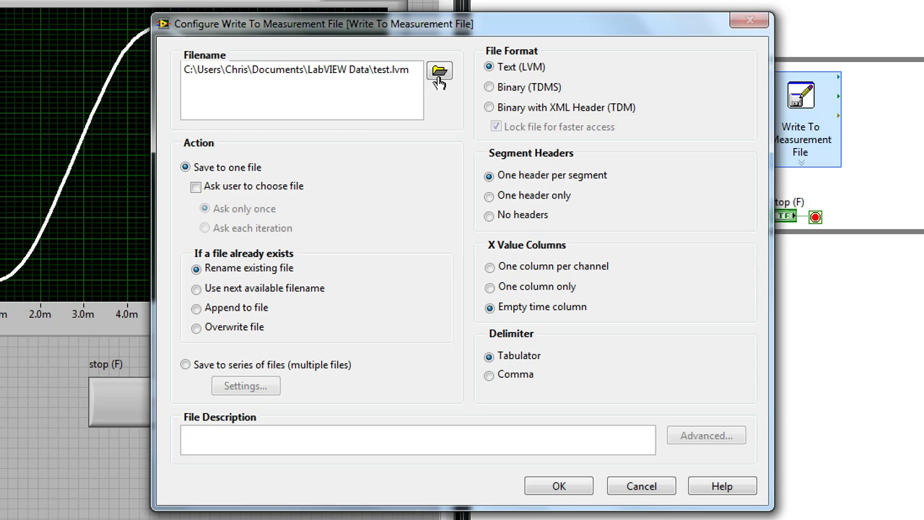
{"action": "mouse_move", "coordinate": [595, 83]}
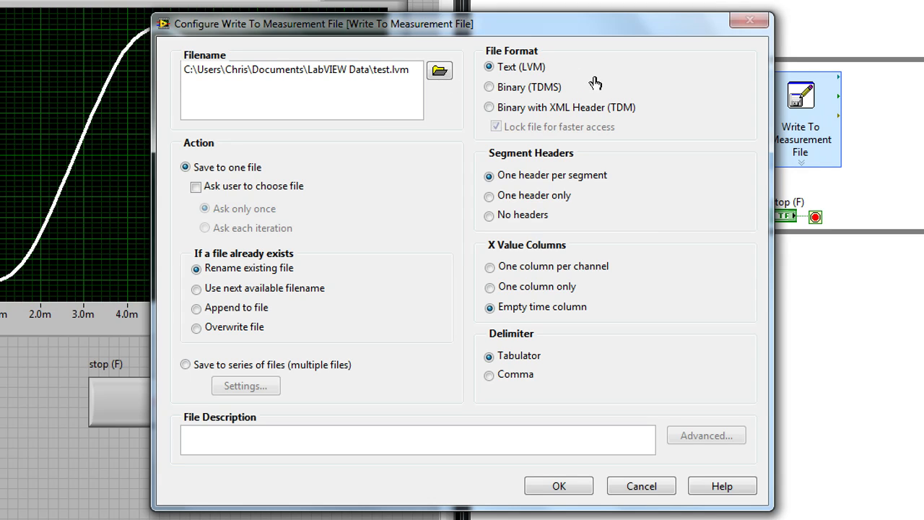
{"action": "mouse_move", "coordinate": [535, 75]}
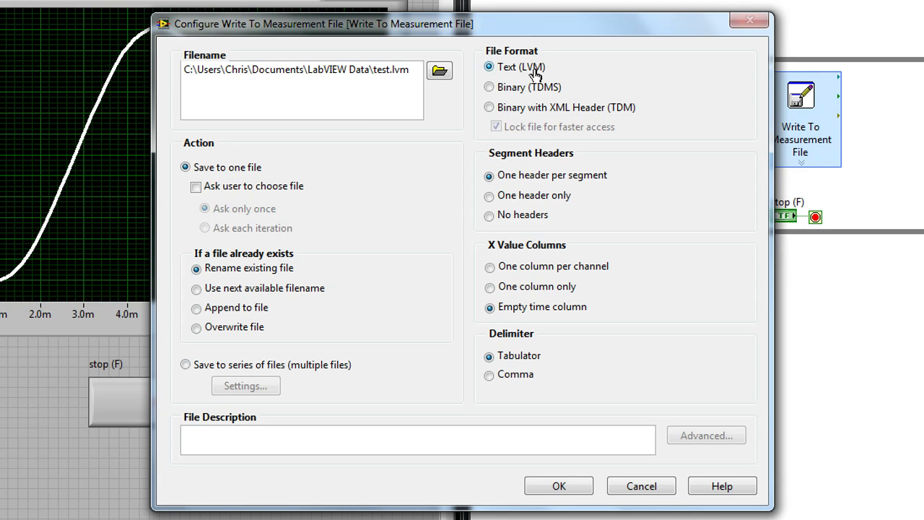
{"action": "mouse_move", "coordinate": [542, 74]}
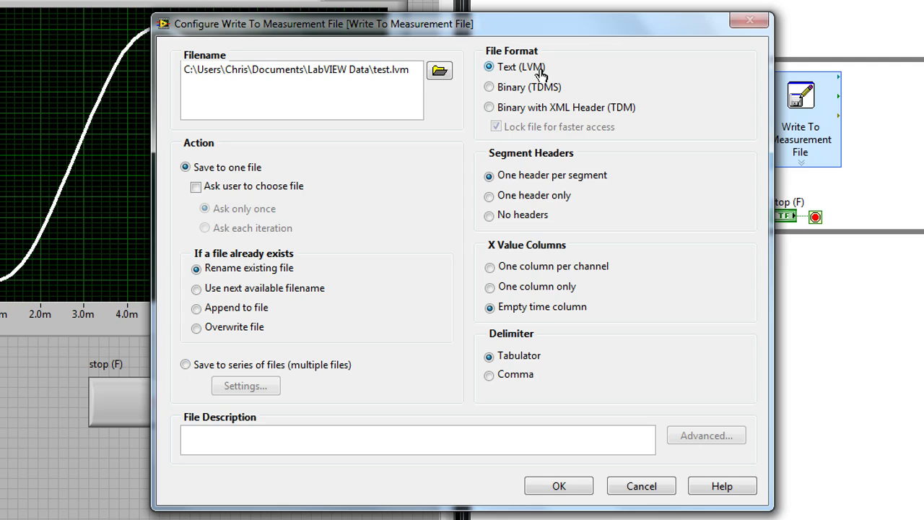
{"action": "mouse_move", "coordinate": [489, 87]}
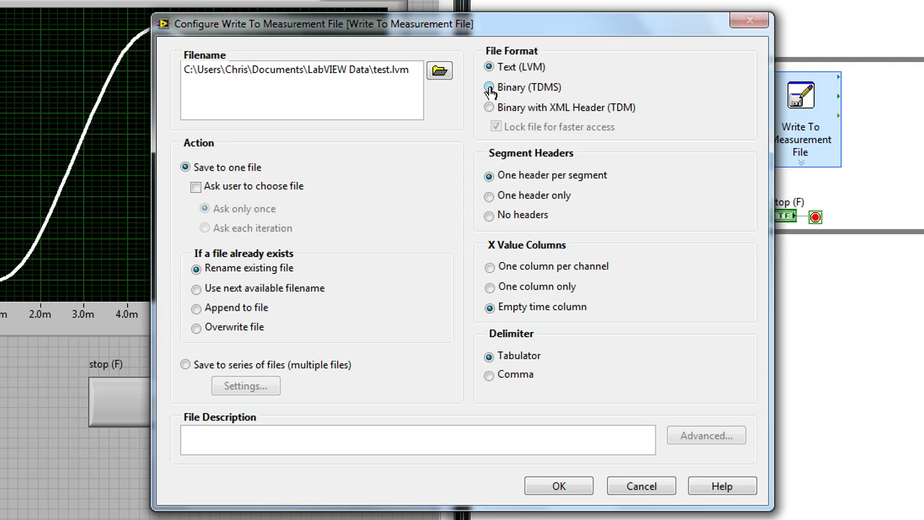
- Choose Binary (TDMS) as the file format, making the file test.tdms
{"action": "left_click", "coordinate": [490, 87]}
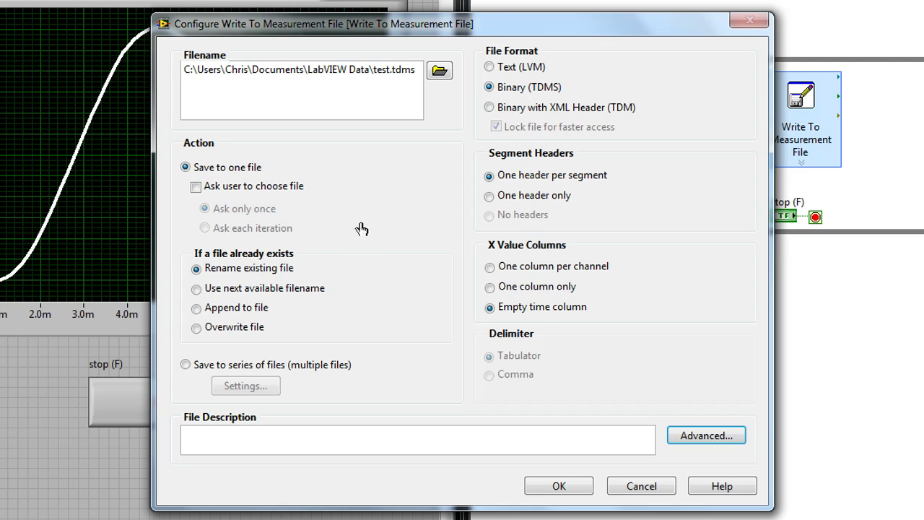
{"action": "mouse_move", "coordinate": [314, 218]}
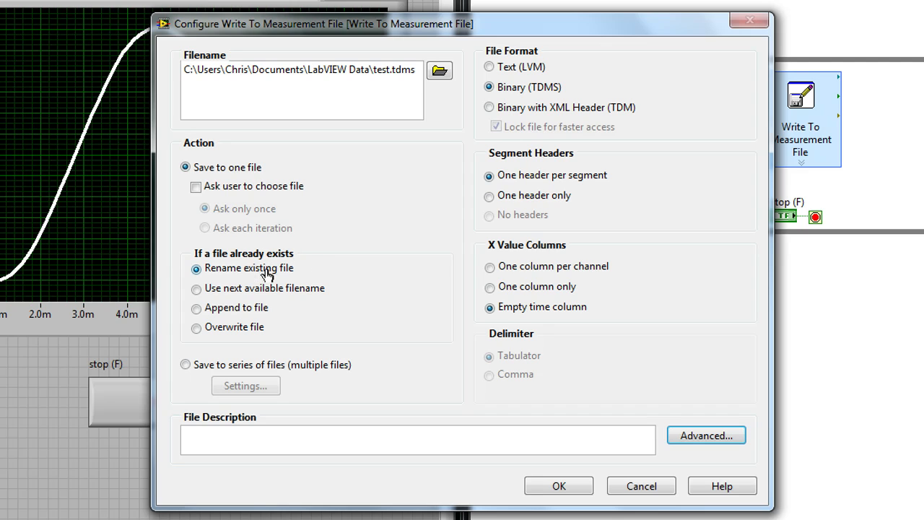
{"action": "mouse_move", "coordinate": [326, 286]}
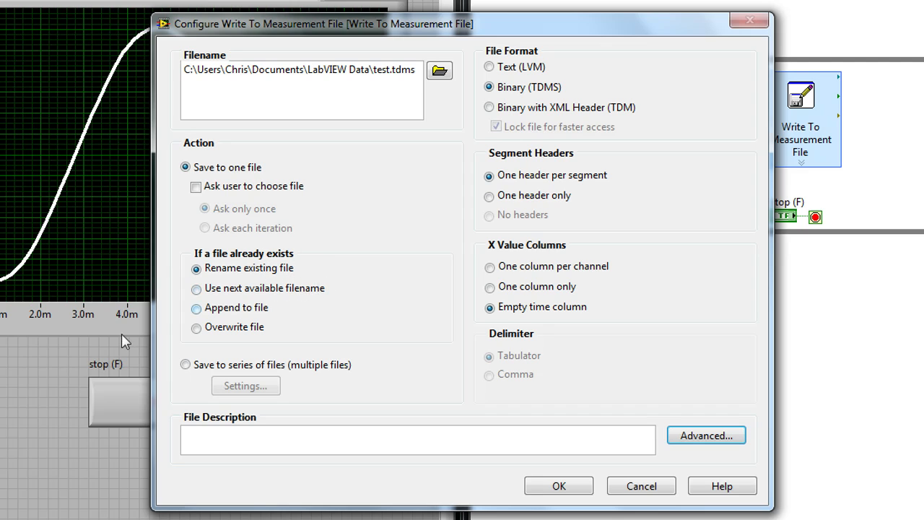
{"action": "mouse_move", "coordinate": [196, 317]}
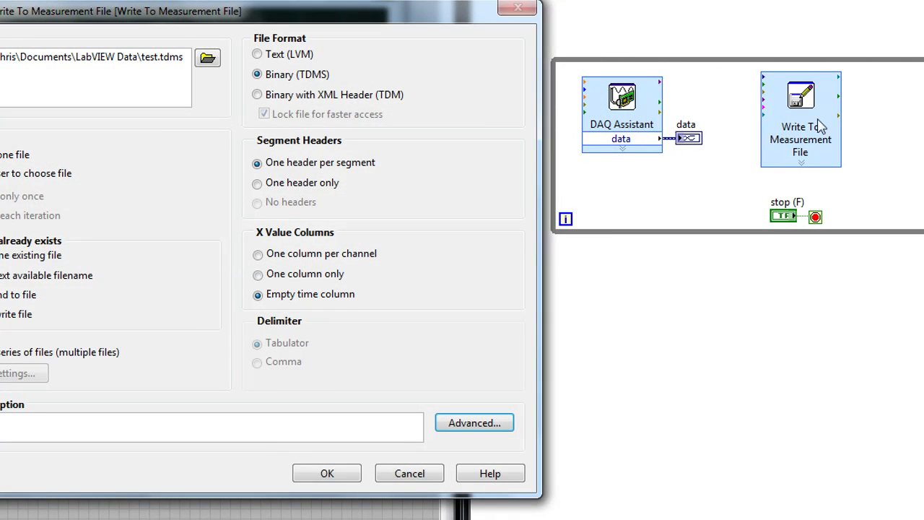
{"action": "mouse_move", "coordinate": [605, 131]}
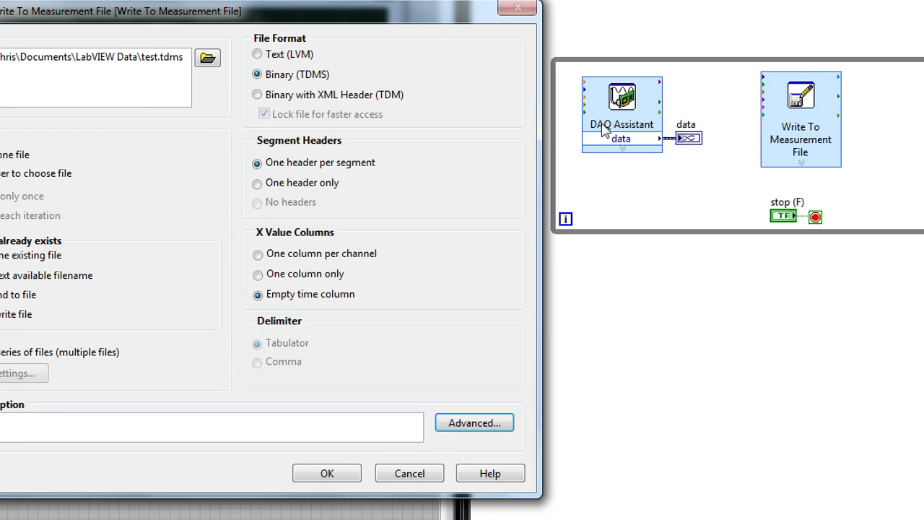
{"action": "mouse_move", "coordinate": [769, 121]}
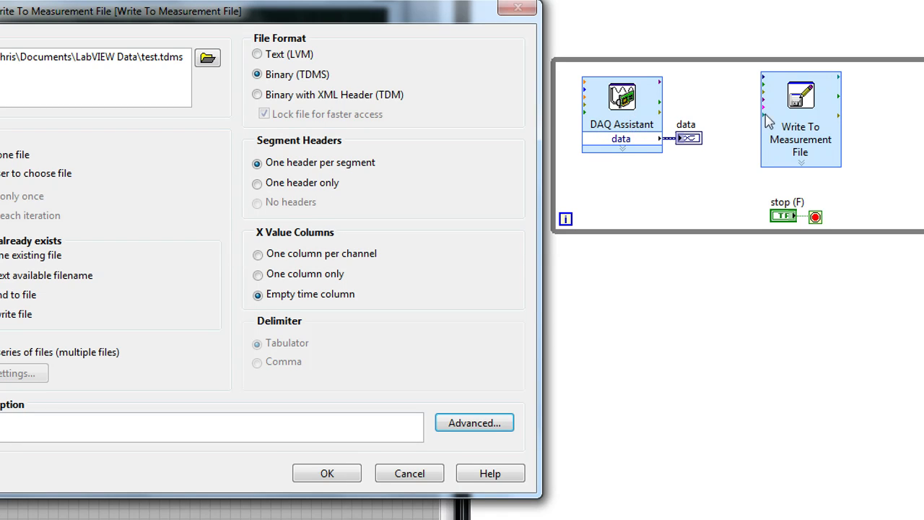
{"action": "mouse_move", "coordinate": [756, 143]}
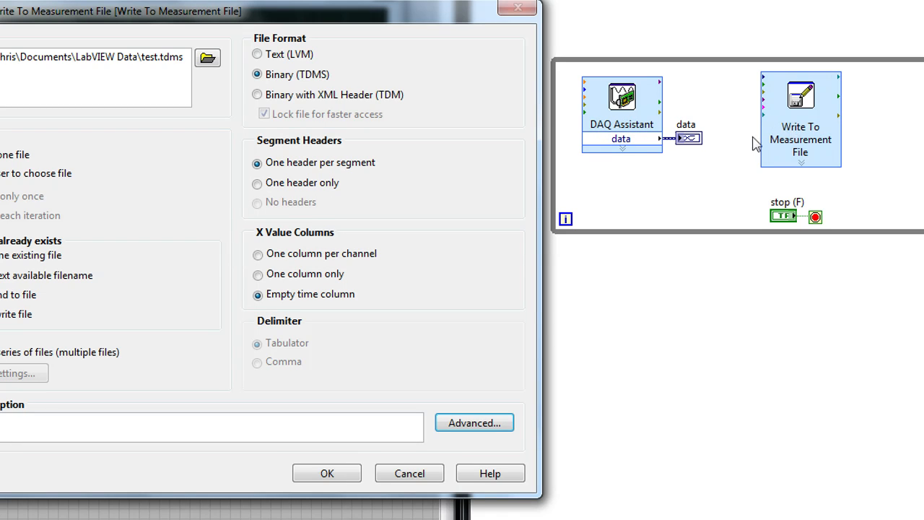
{"action": "mouse_move", "coordinate": [820, 117]}
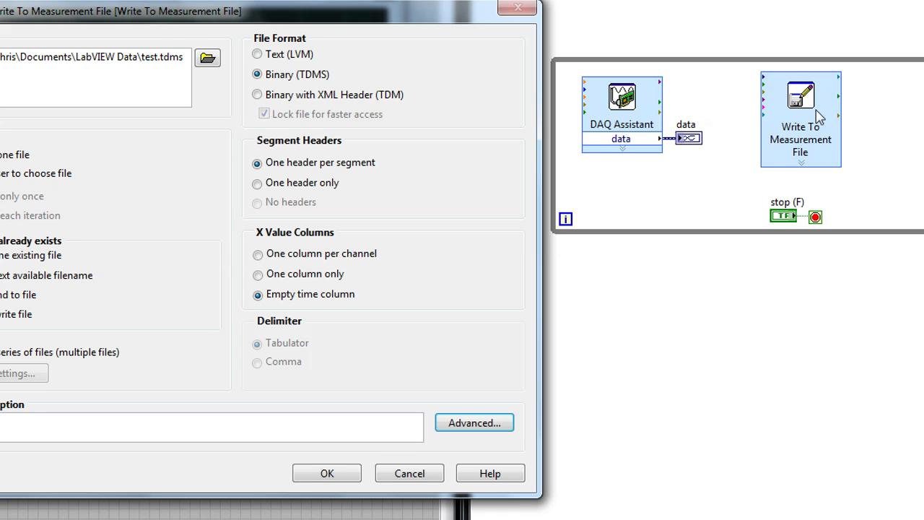
{"action": "mouse_move", "coordinate": [818, 120]}
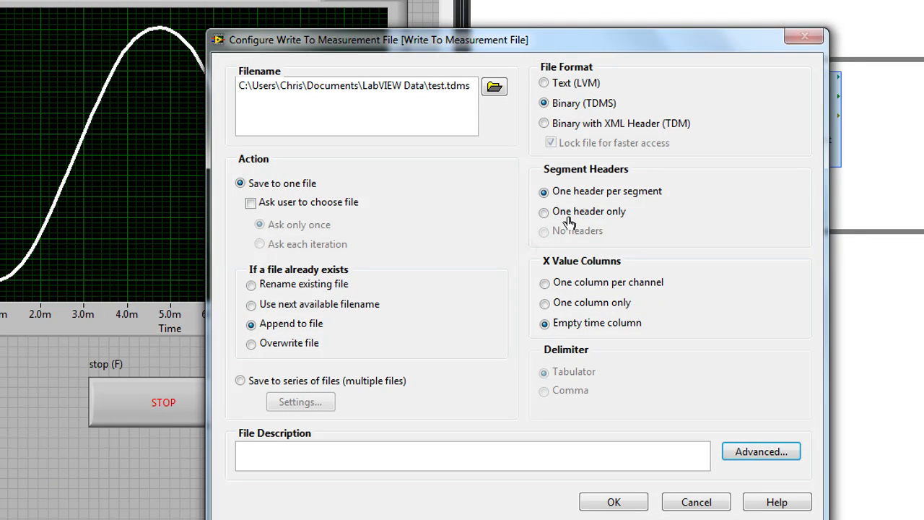
{"action": "mouse_move", "coordinate": [624, 197]}
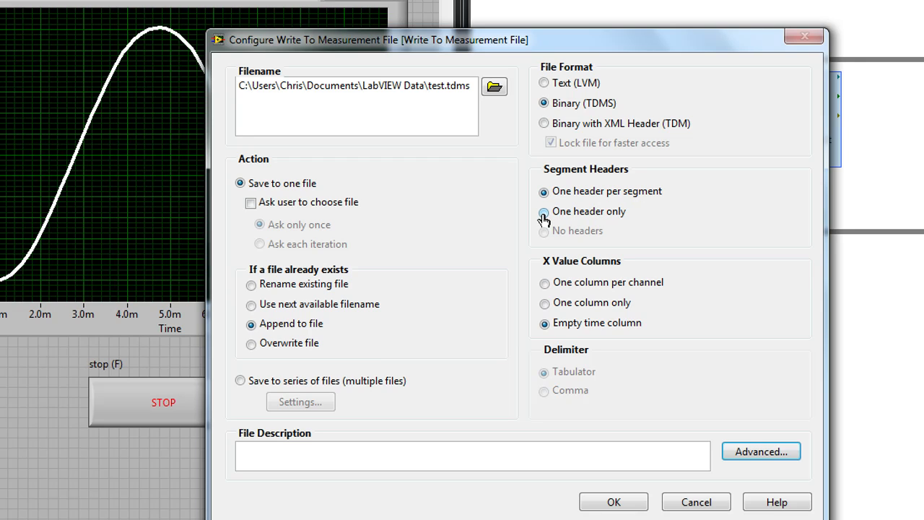
- Set segment headers to 'One header only' and X value columns to 'One column only'
{"action": "left_click", "coordinate": [544, 211]}
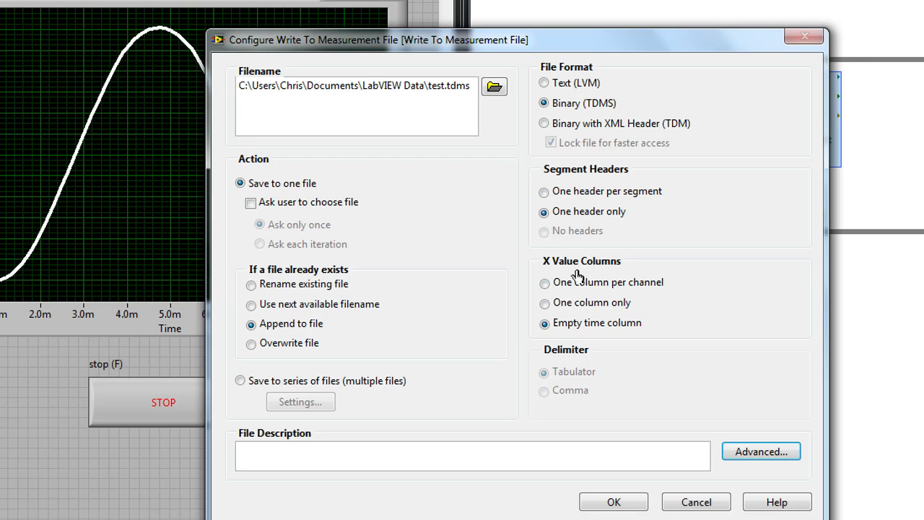
{"action": "mouse_move", "coordinate": [651, 300]}
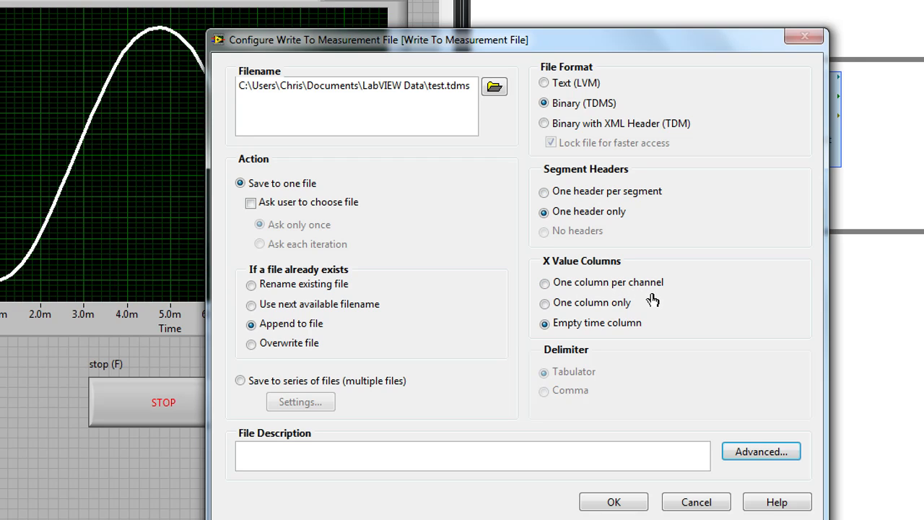
{"action": "mouse_move", "coordinate": [632, 298]}
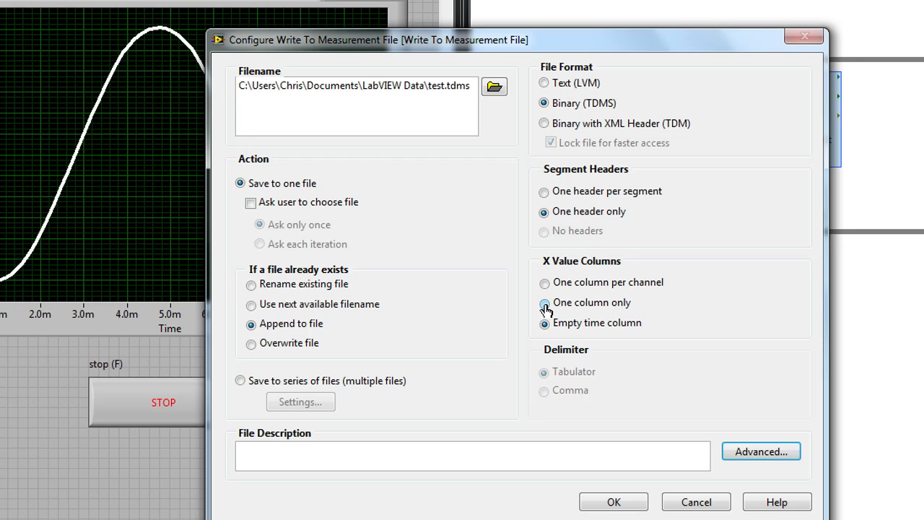
{"action": "left_click", "coordinate": [545, 302]}
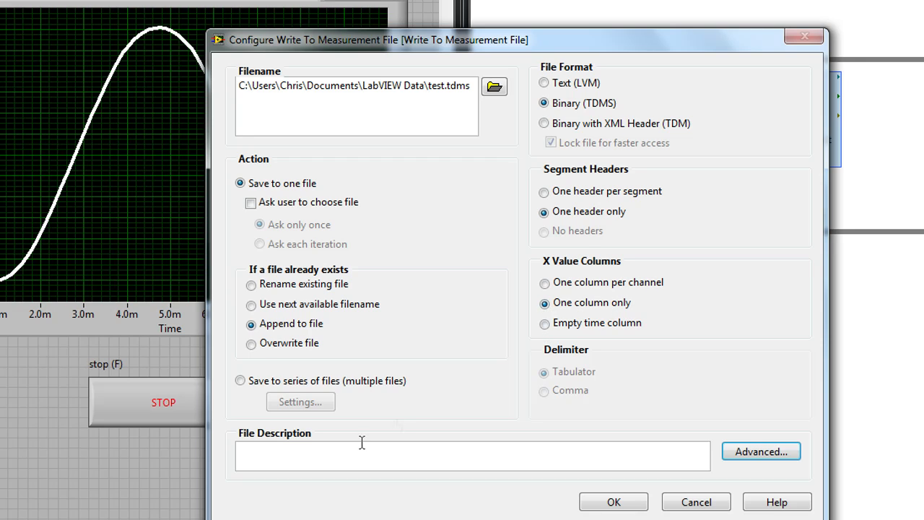
{"action": "mouse_move", "coordinate": [423, 346]}
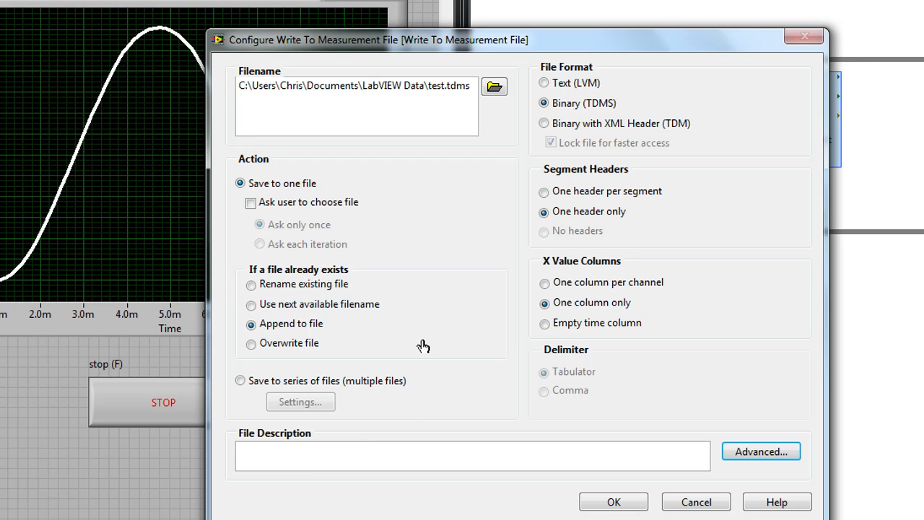
- Enter the file description "Chris's data log"
{"action": "type", "text": "c"}
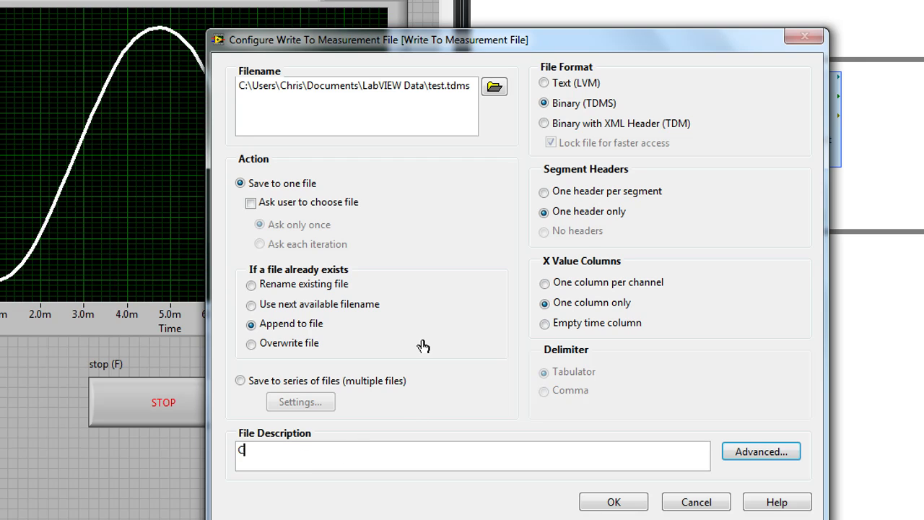
{"action": "type", "text": "hris's da"}
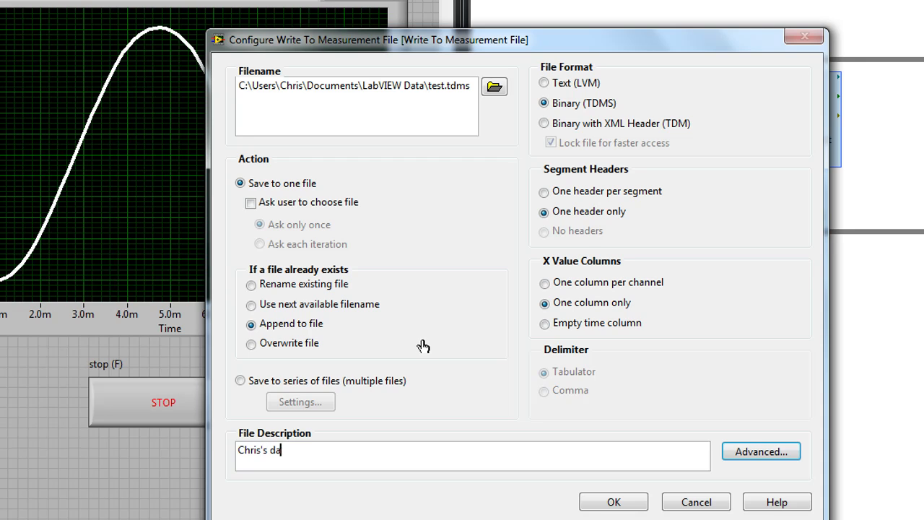
{"action": "type", "text": "ta log"}
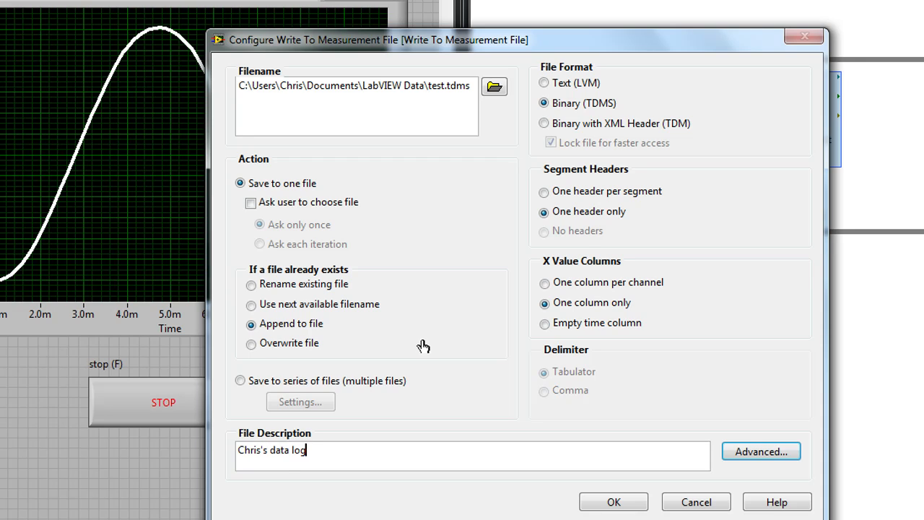
{"action": "mouse_move", "coordinate": [613, 502]}
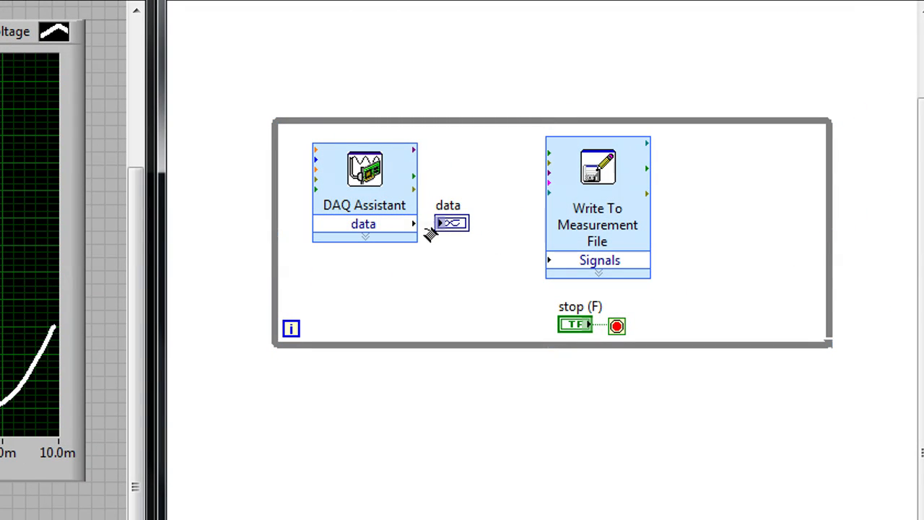
- Wire the DAQ Assistant data output into the Write To Measurement File Signals input
{"action": "left_click_drag", "start_coordinate": [426, 222], "coordinate": [548, 260]}
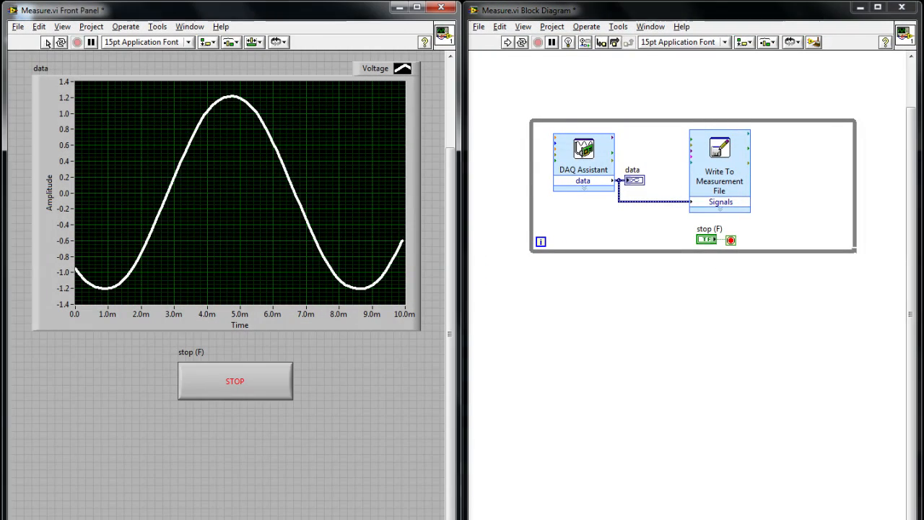
{"action": "left_click", "coordinate": [46, 42]}
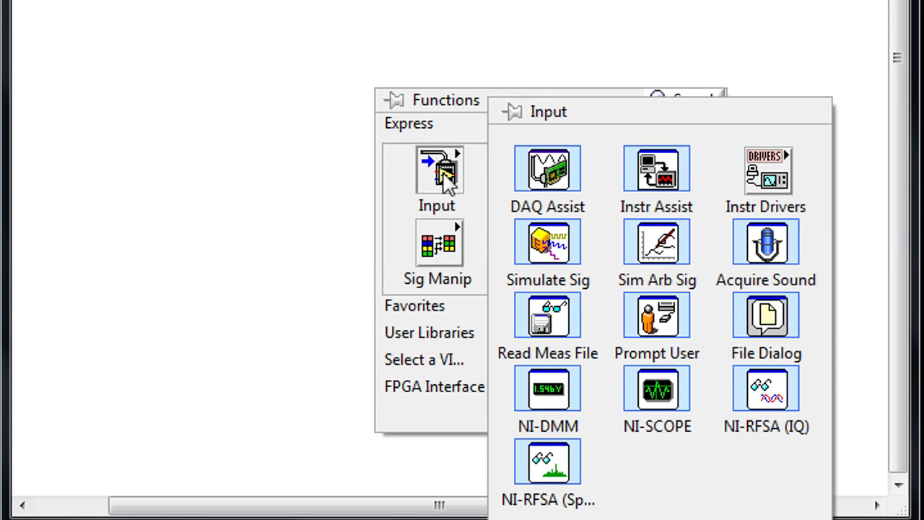
{"action": "mouse_move", "coordinate": [547, 318]}
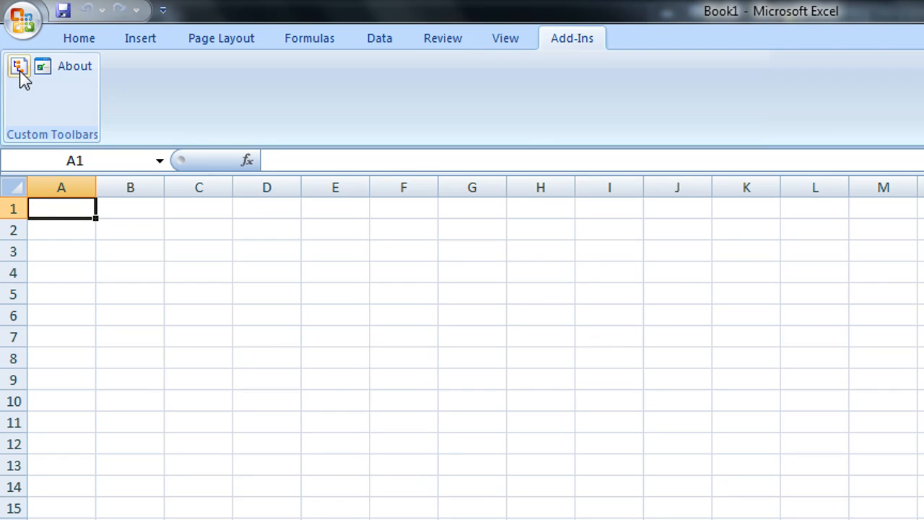
{"action": "mouse_move", "coordinate": [19, 66]}
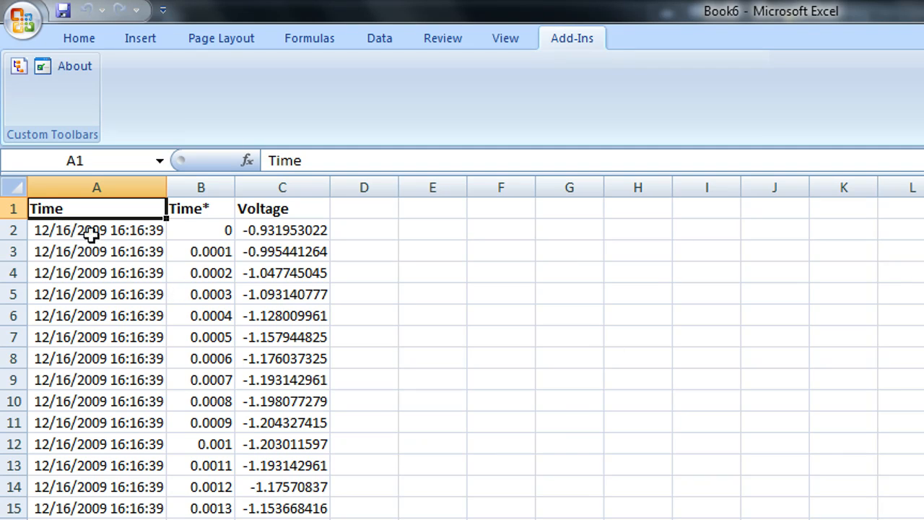
{"action": "mouse_move", "coordinate": [289, 239]}
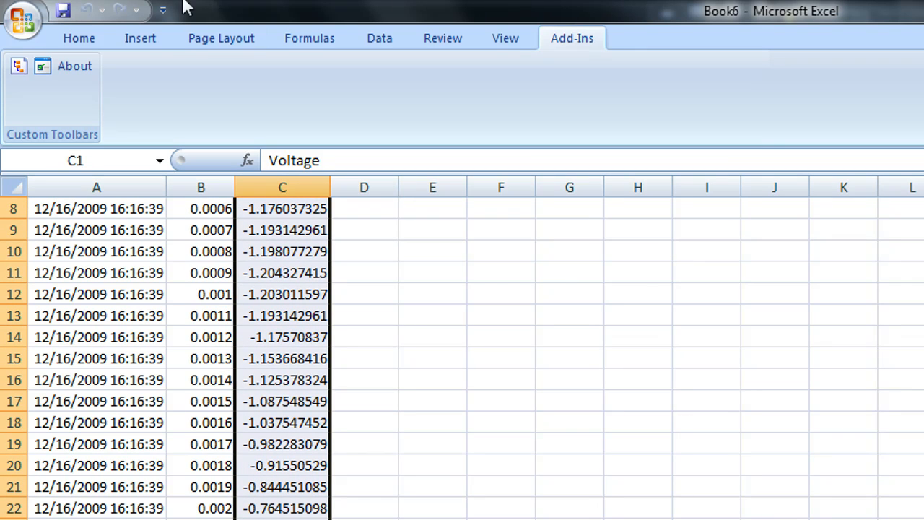
- Insert a basic 2-D line chart of the Voltage column
{"action": "left_click", "coordinate": [140, 37]}
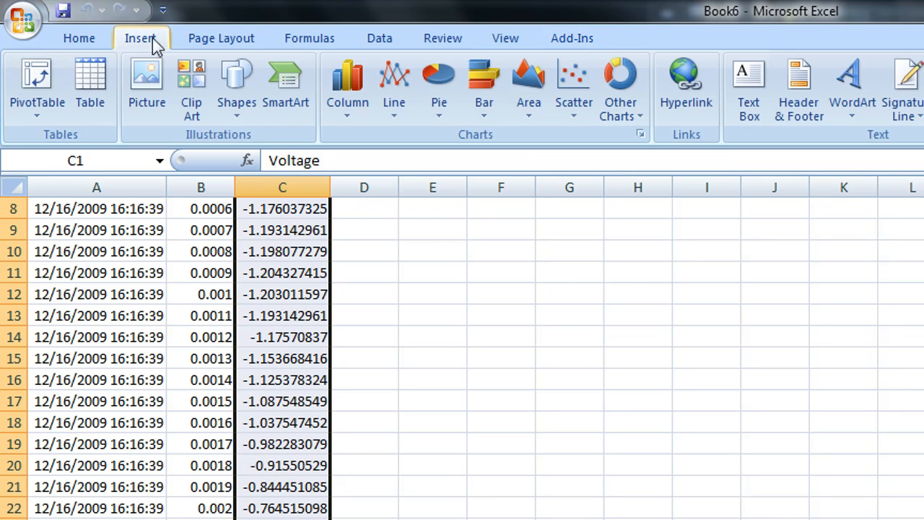
{"action": "left_click", "coordinate": [393, 86]}
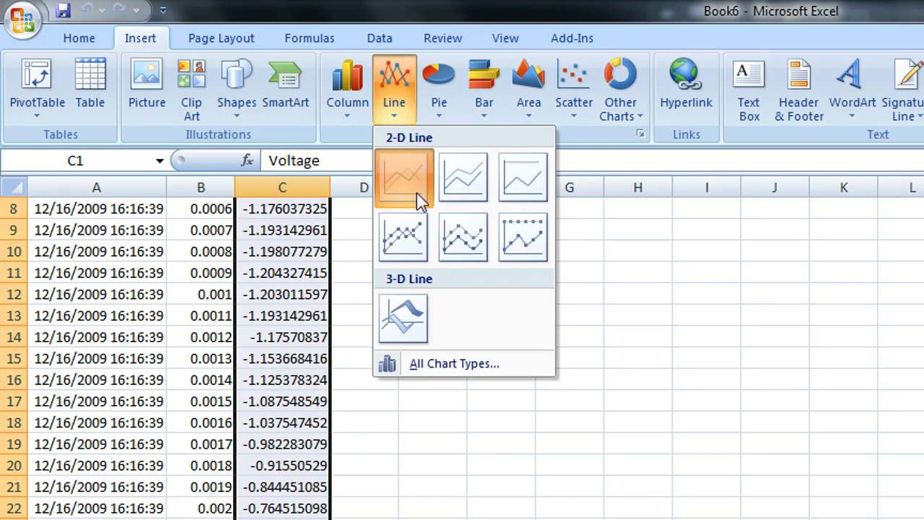
{"action": "left_click", "coordinate": [402, 177]}
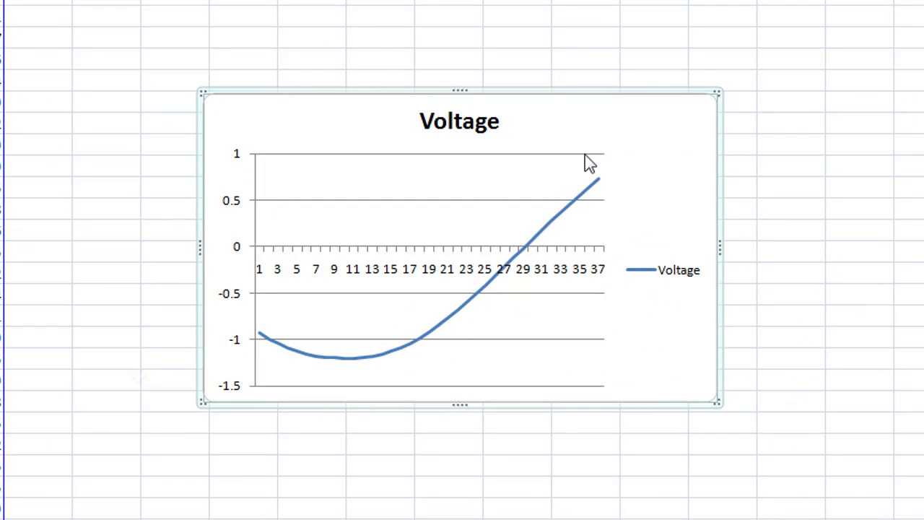
{"action": "mouse_move", "coordinate": [556, 208]}
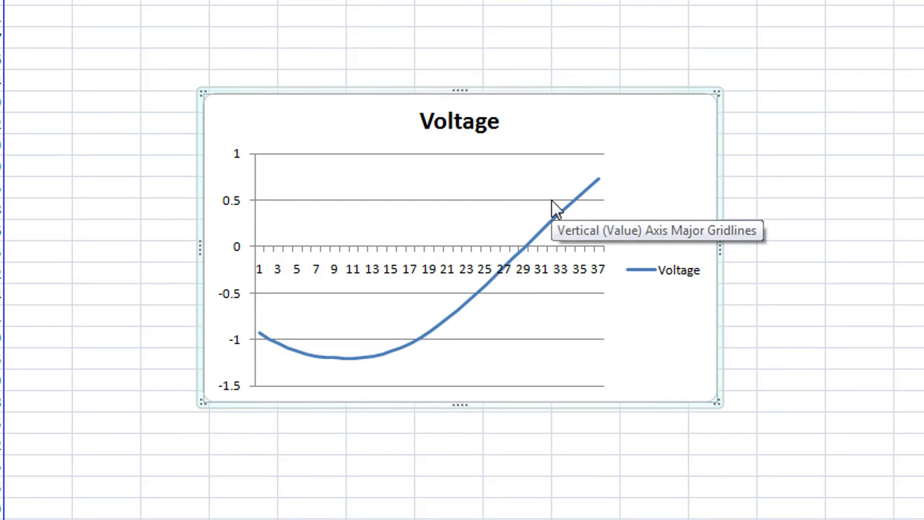